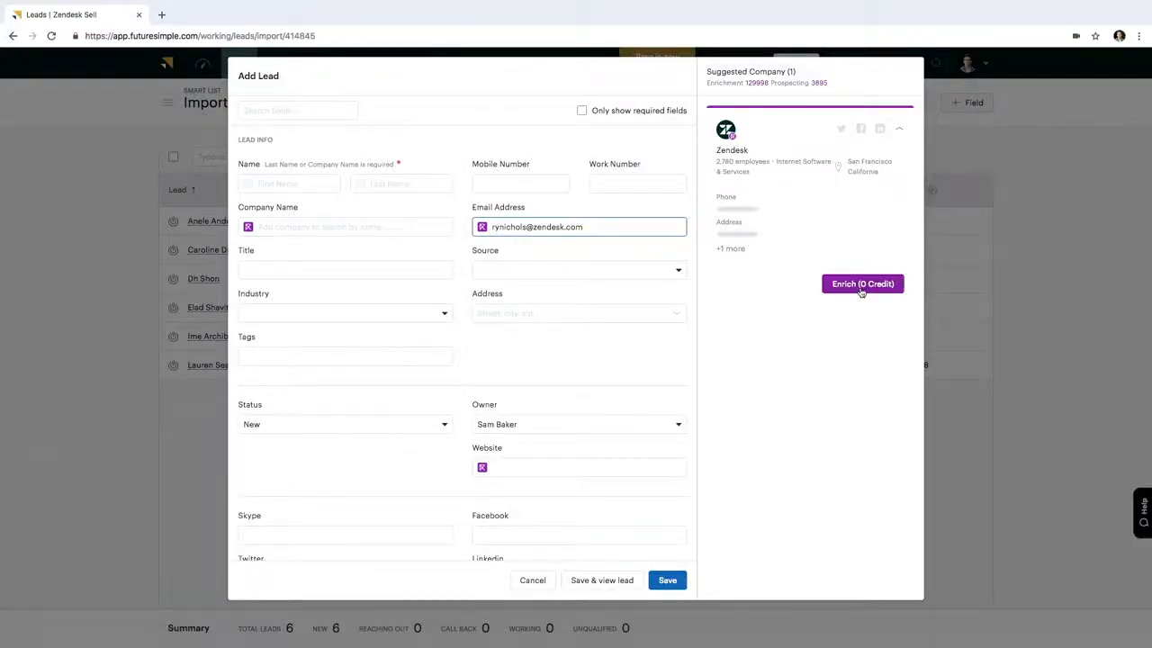
mouse_move(772, 188)
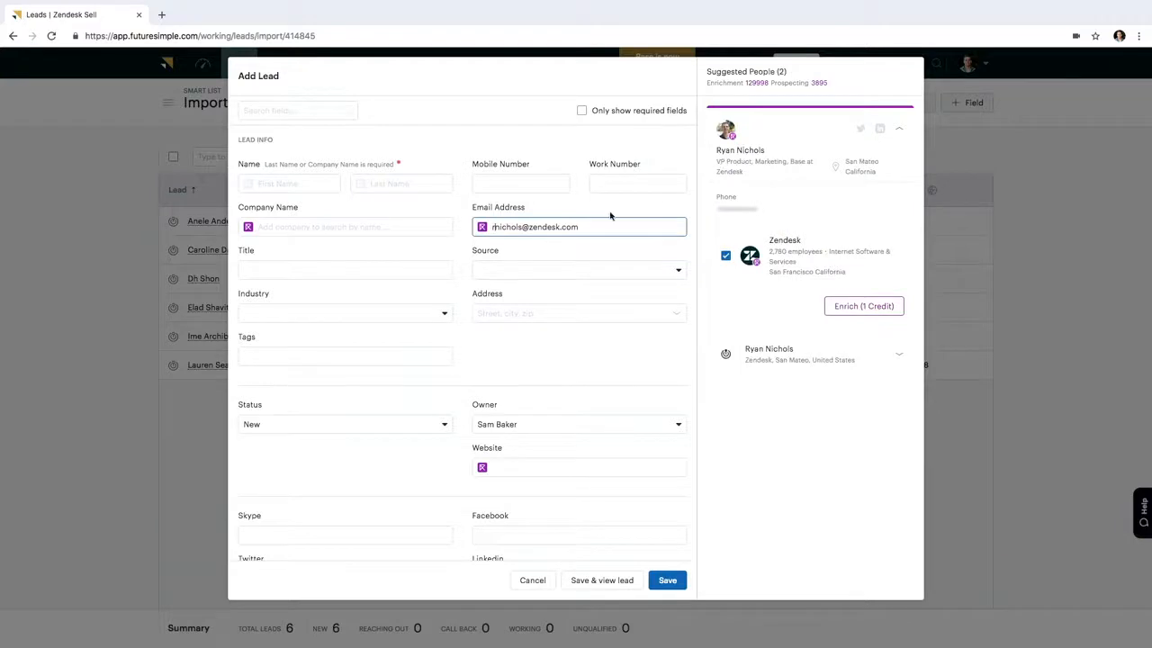
mouse_move(770, 194)
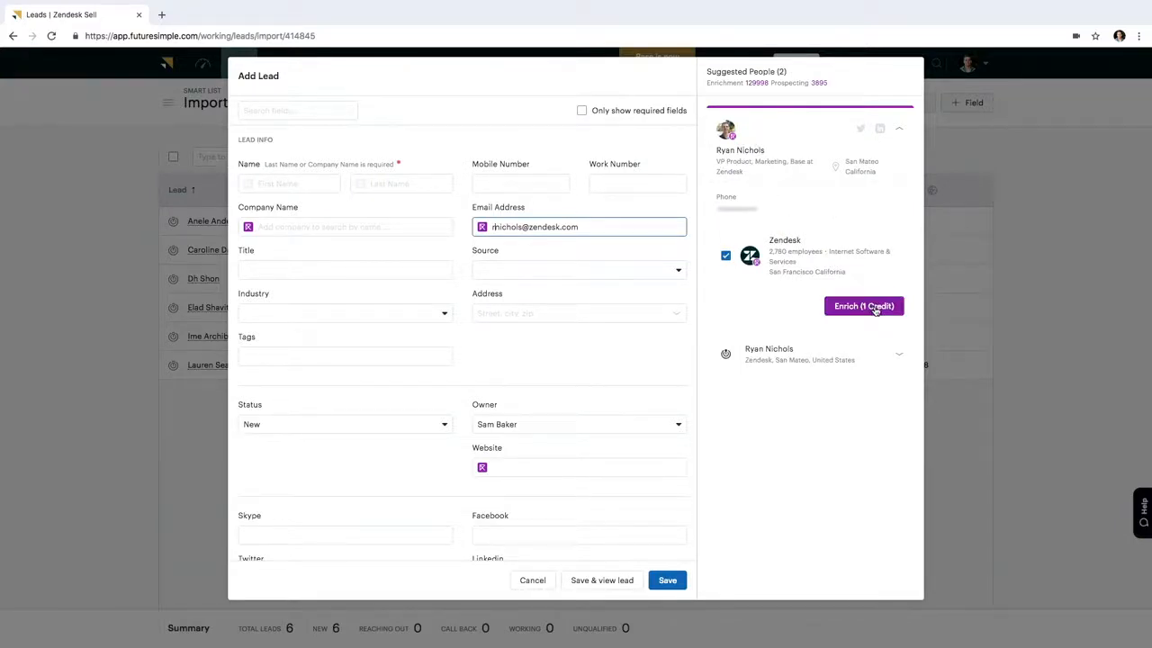
click(864, 306)
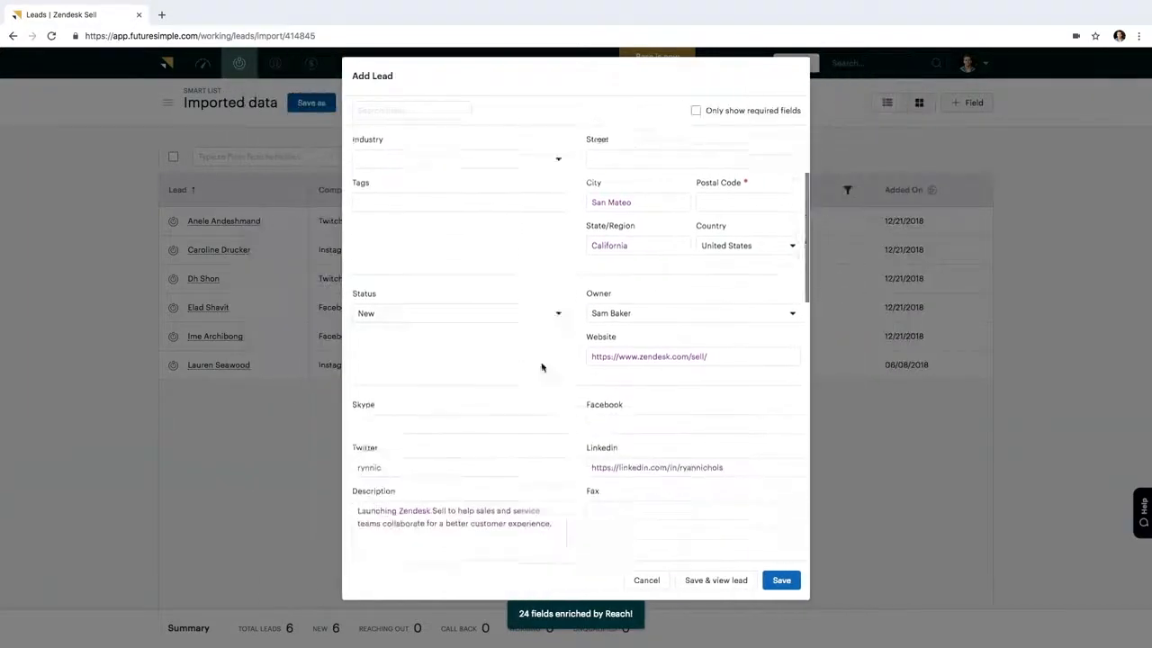
scroll(down, 3)
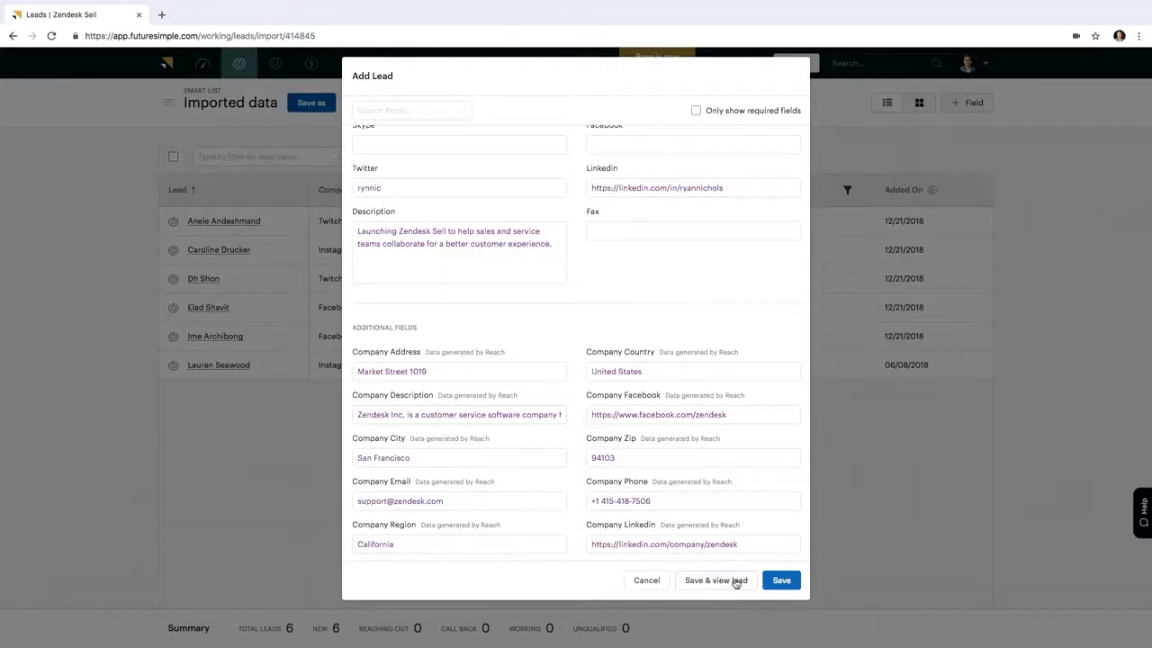
click(716, 579)
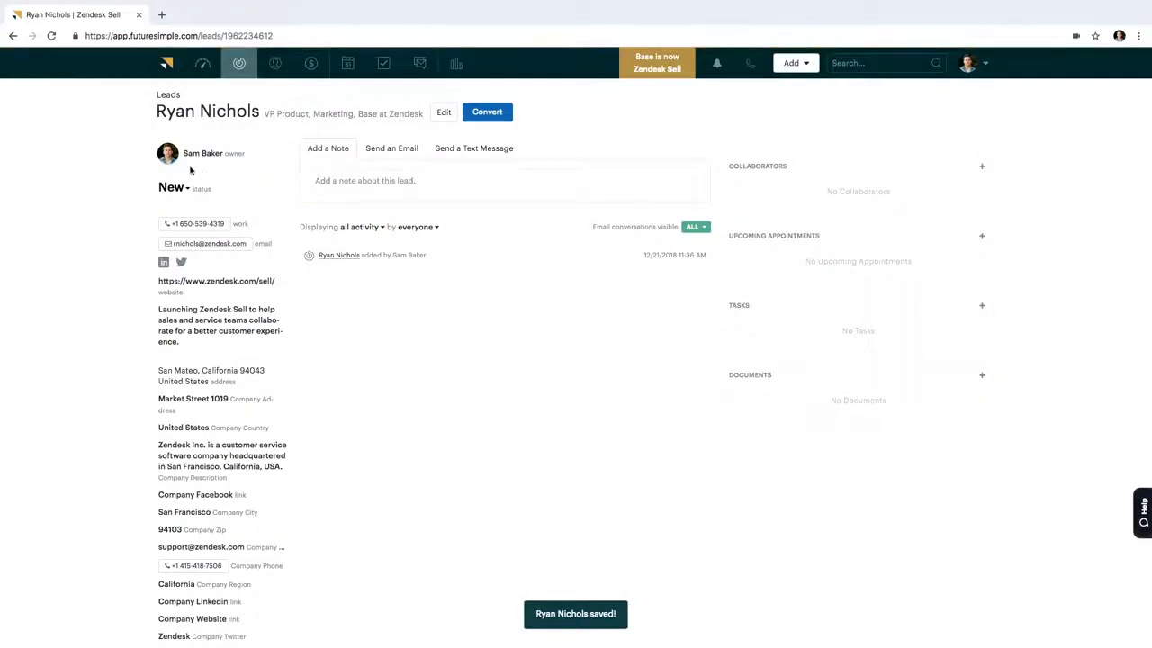
scroll(down, 3)
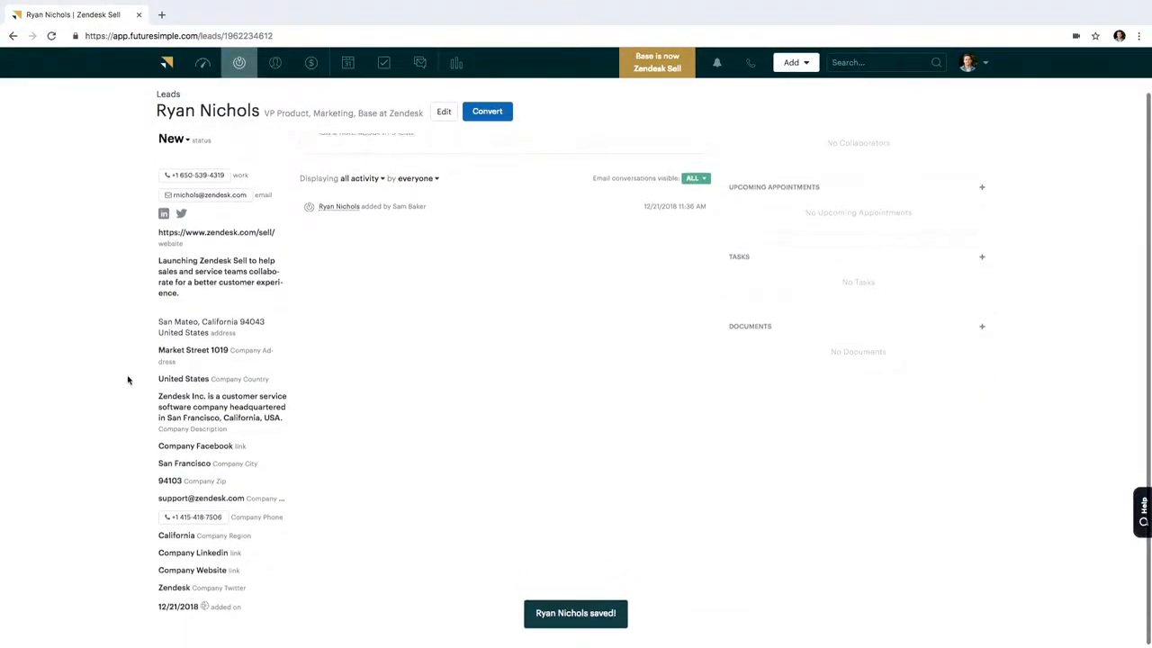